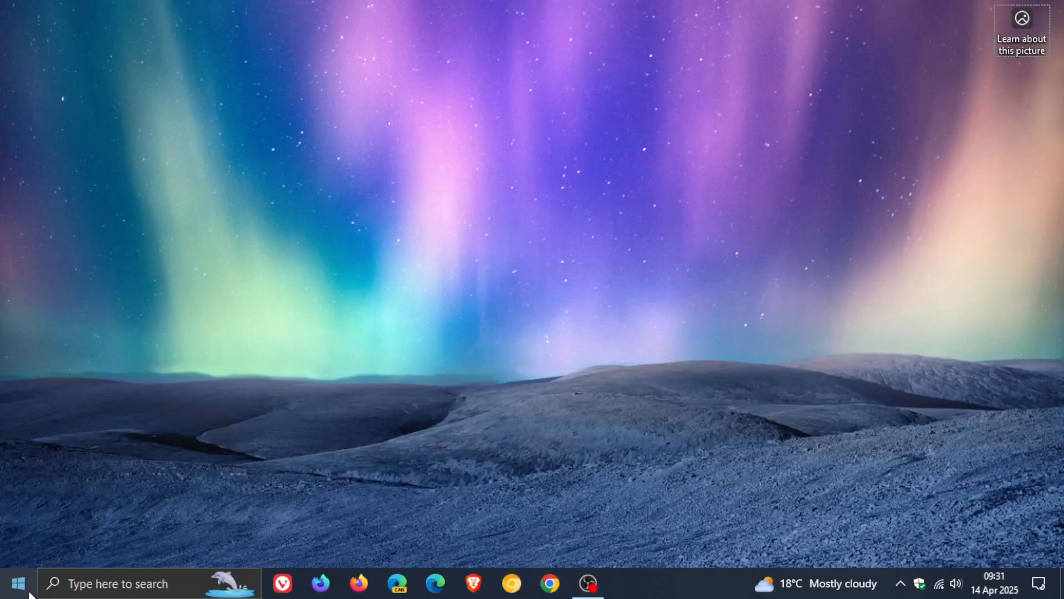
Launch the Windows Settings app from the Windows 10 desktop.
left_click(625, 583)
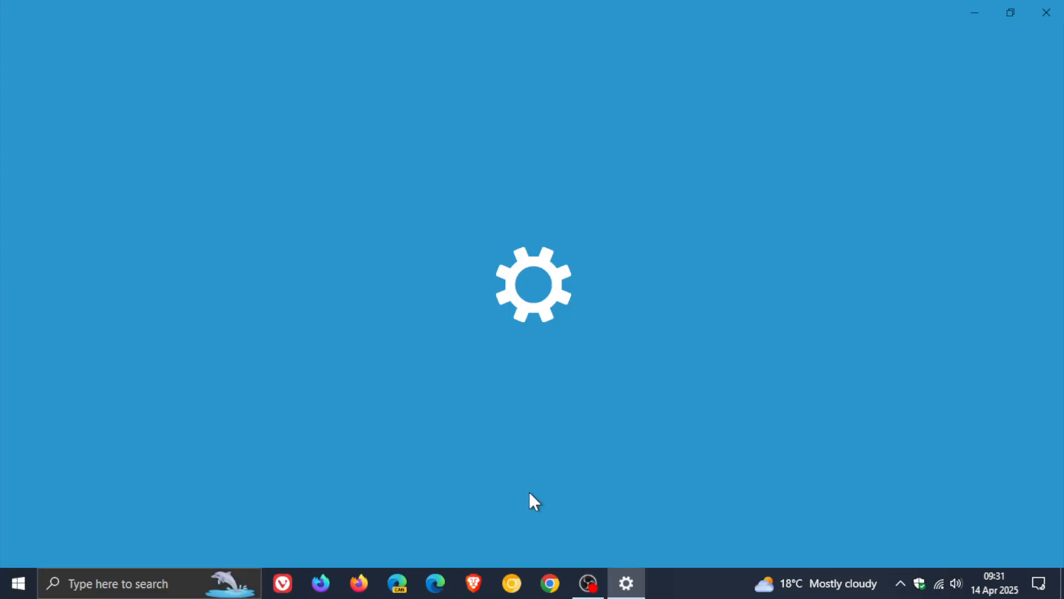
Show the Windows Update history listing 2 feature updates and 50 quality updates.
left_click(625, 584)
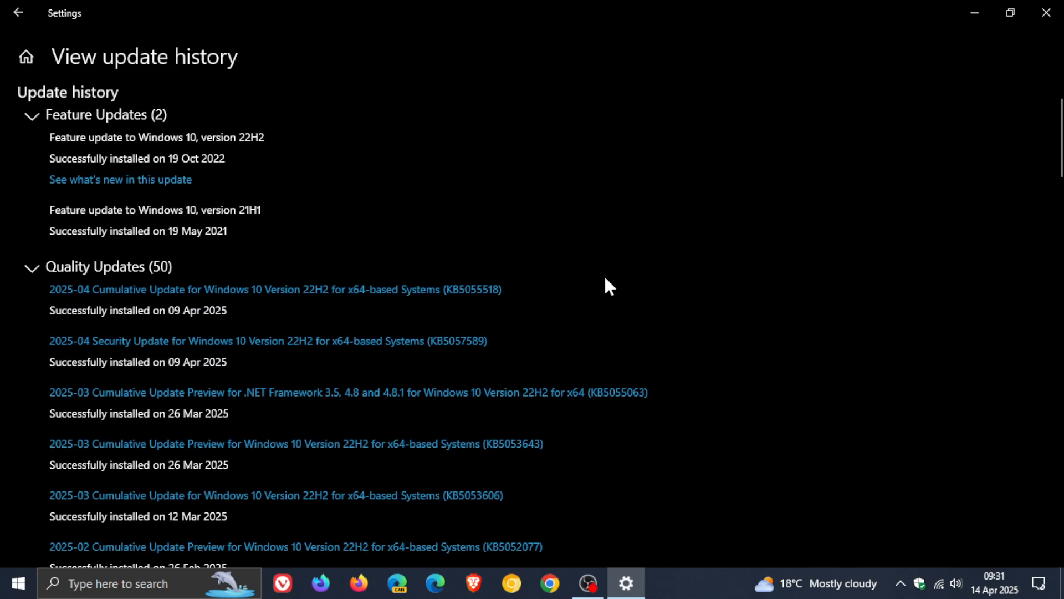
mouse_move(484, 371)
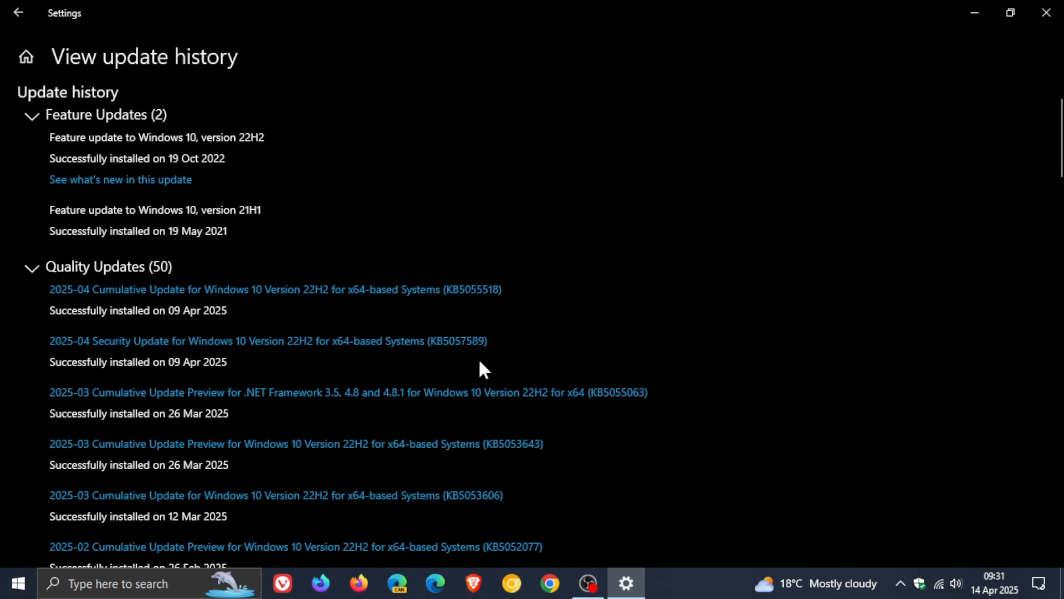
mouse_move(509, 353)
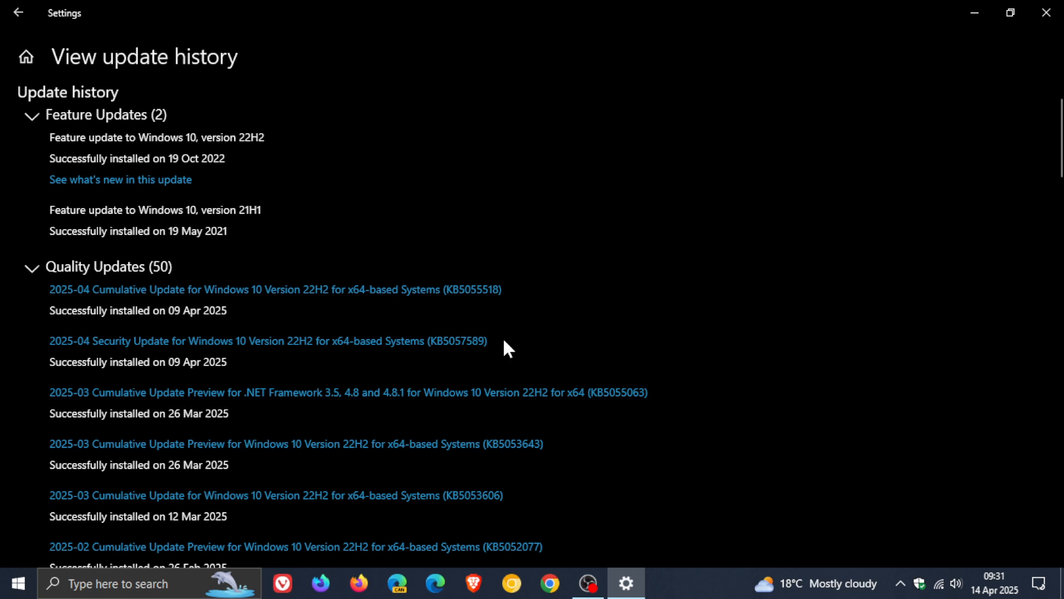
mouse_move(547, 301)
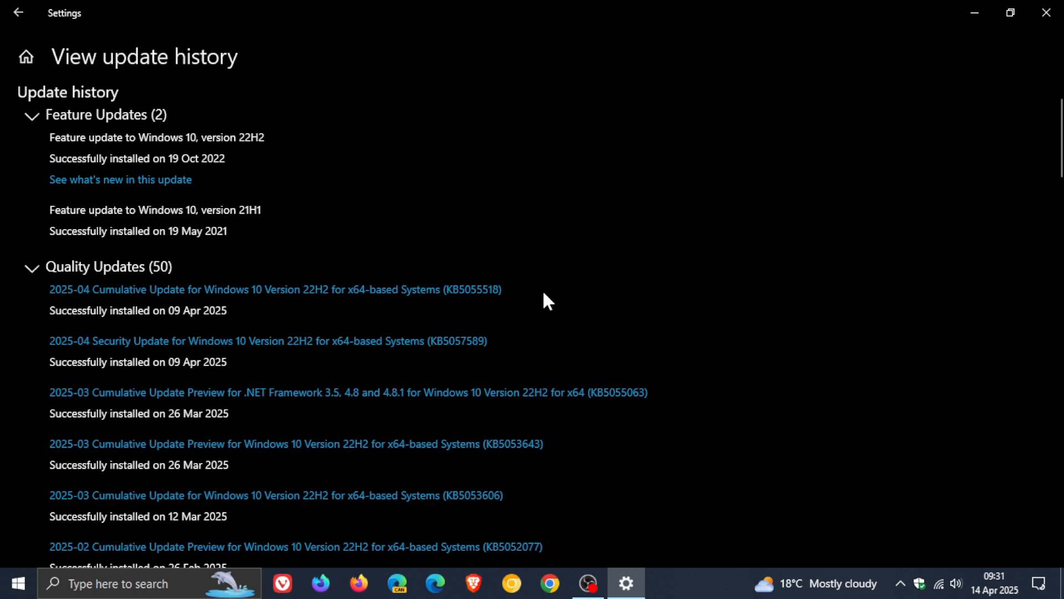
mouse_move(546, 349)
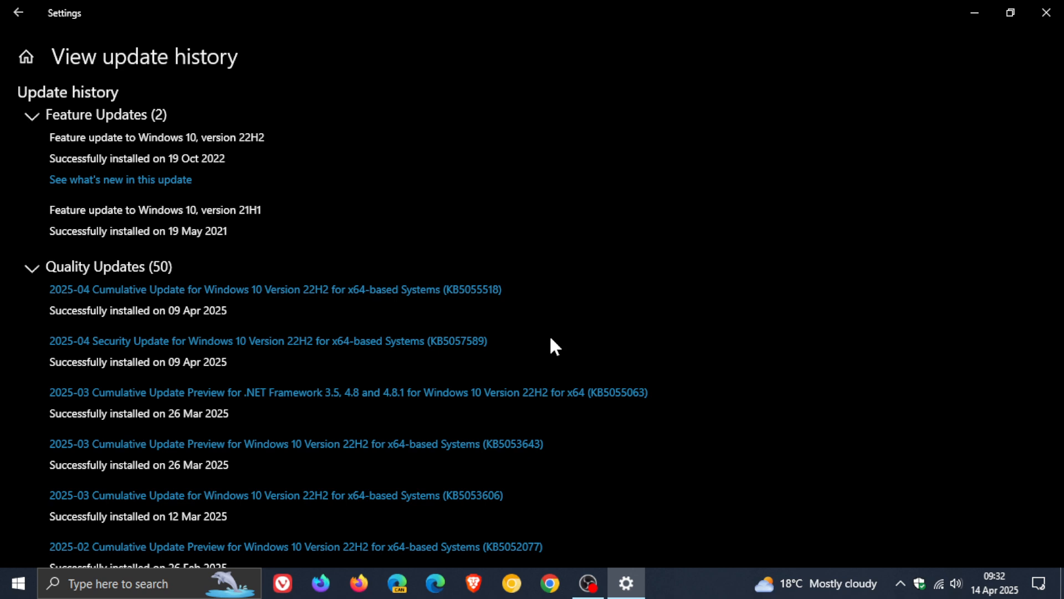
mouse_move(448, 382)
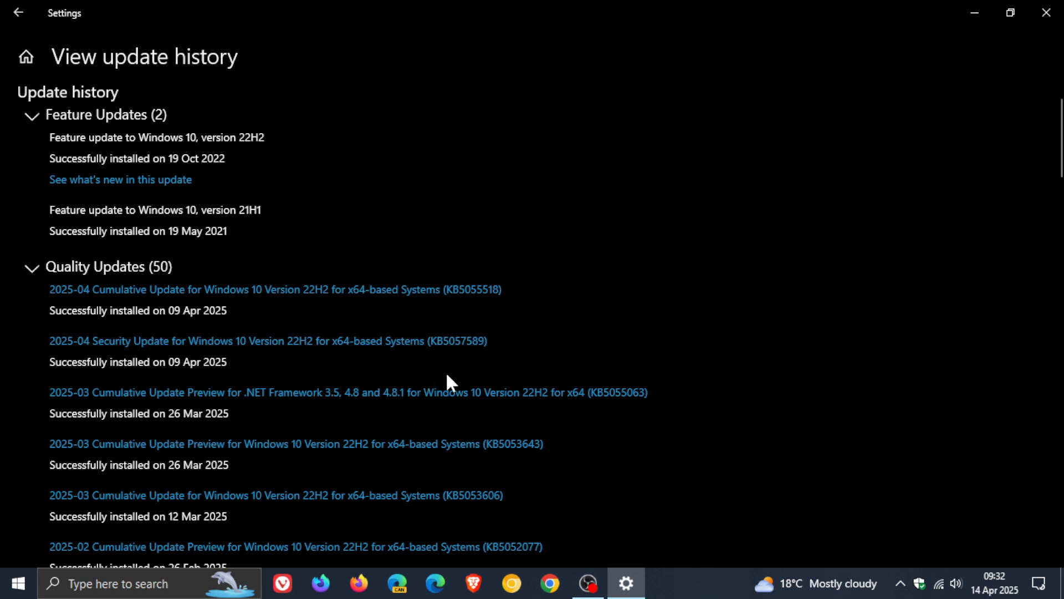
mouse_move(407, 396)
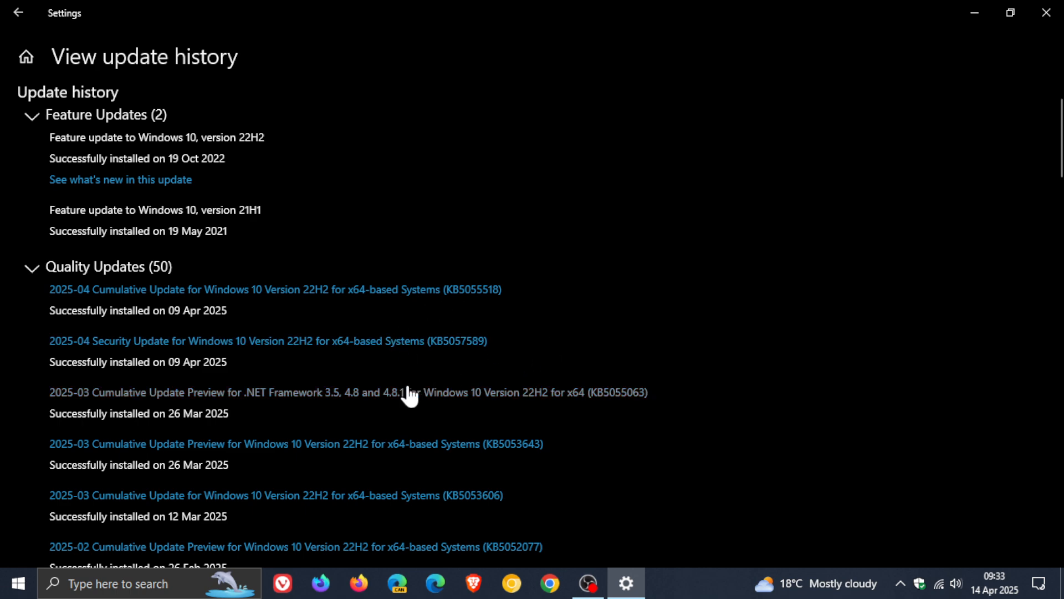
mouse_move(574, 359)
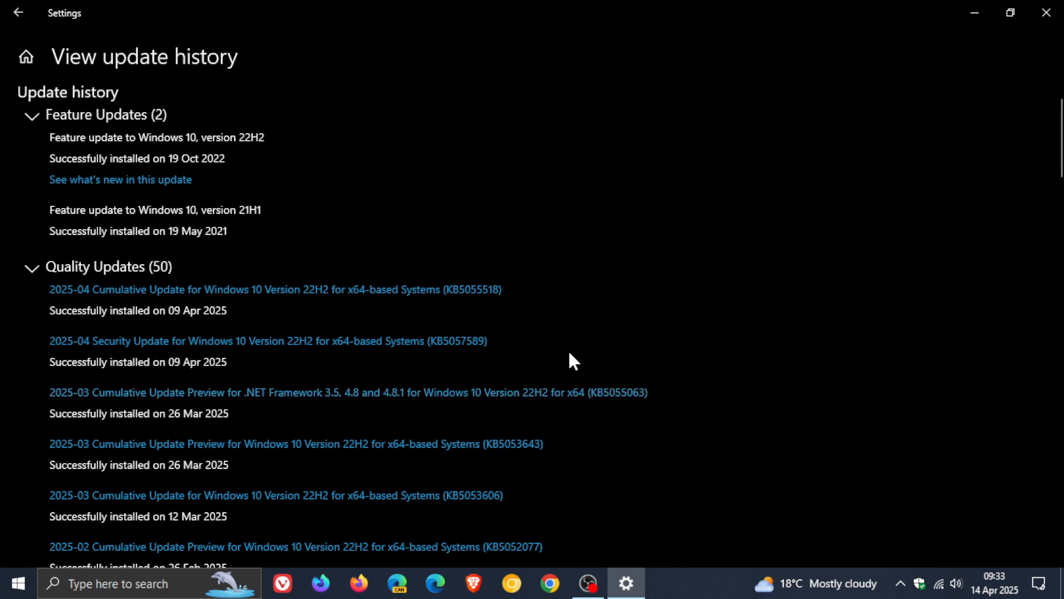
mouse_move(543, 345)
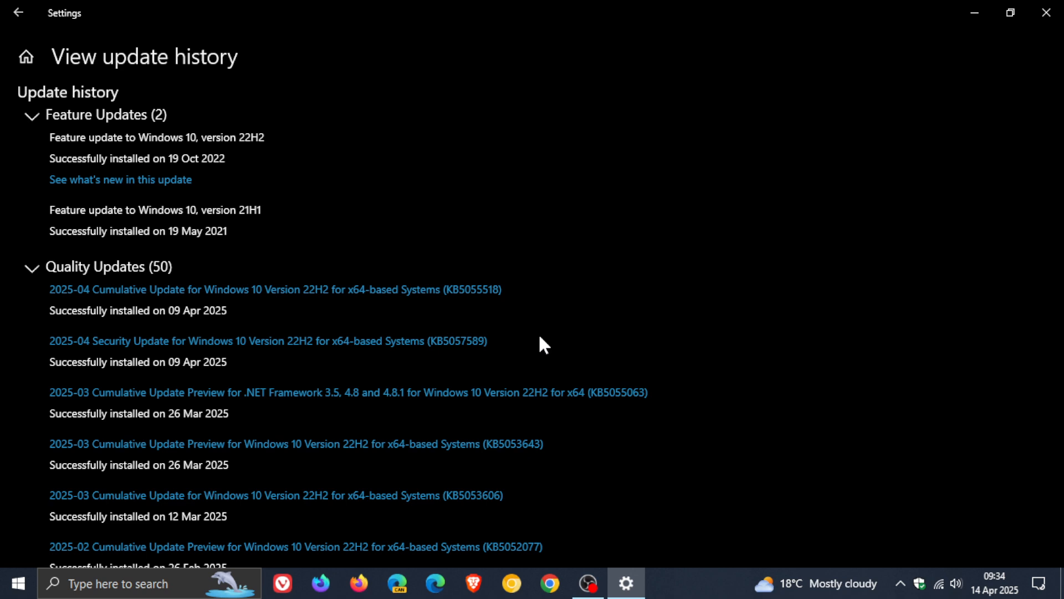
mouse_move(510, 350)
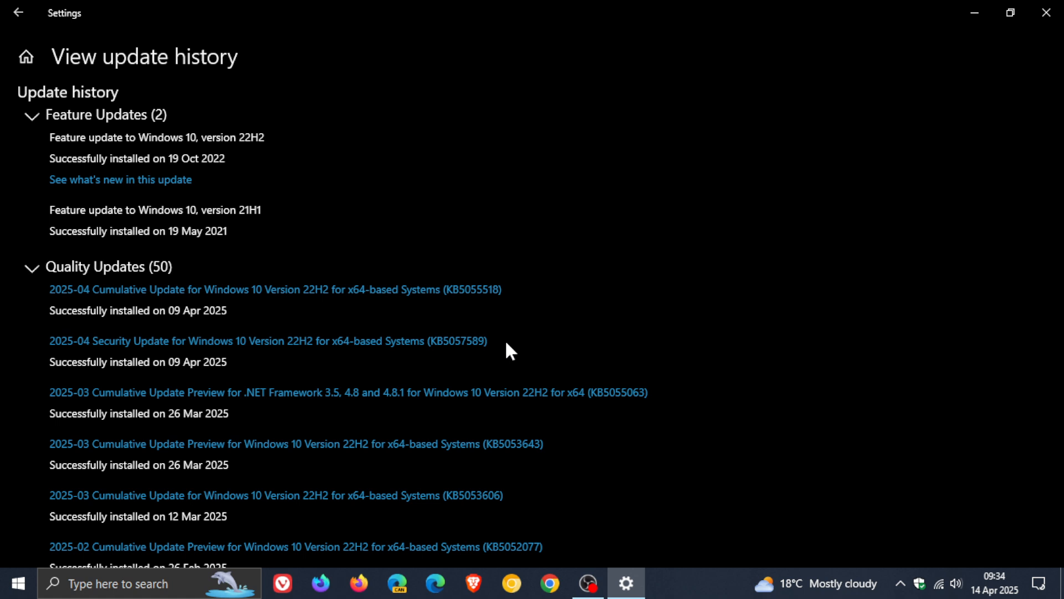
mouse_move(521, 349)
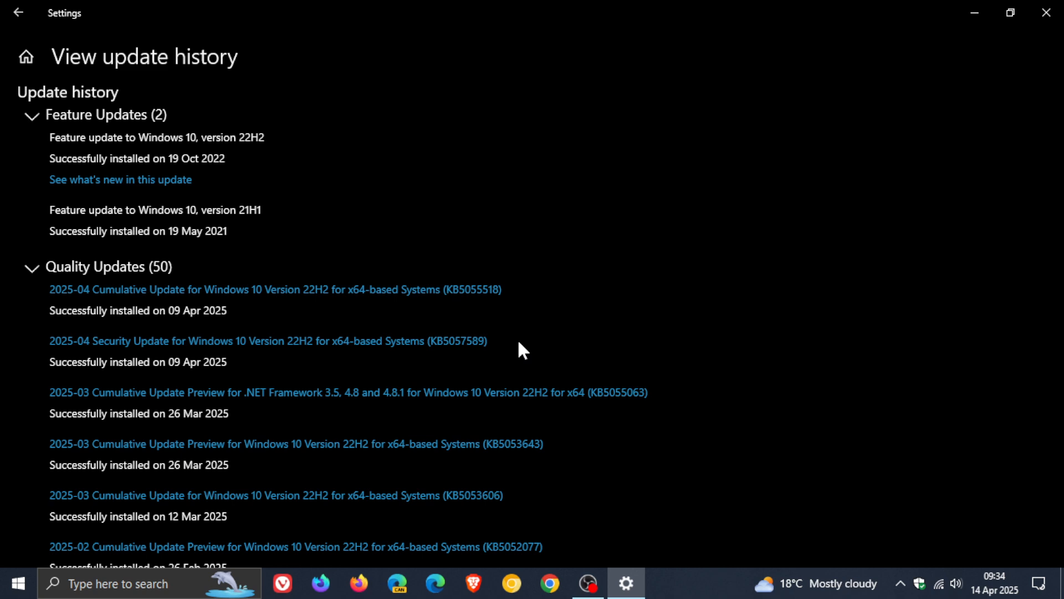
mouse_move(497, 348)
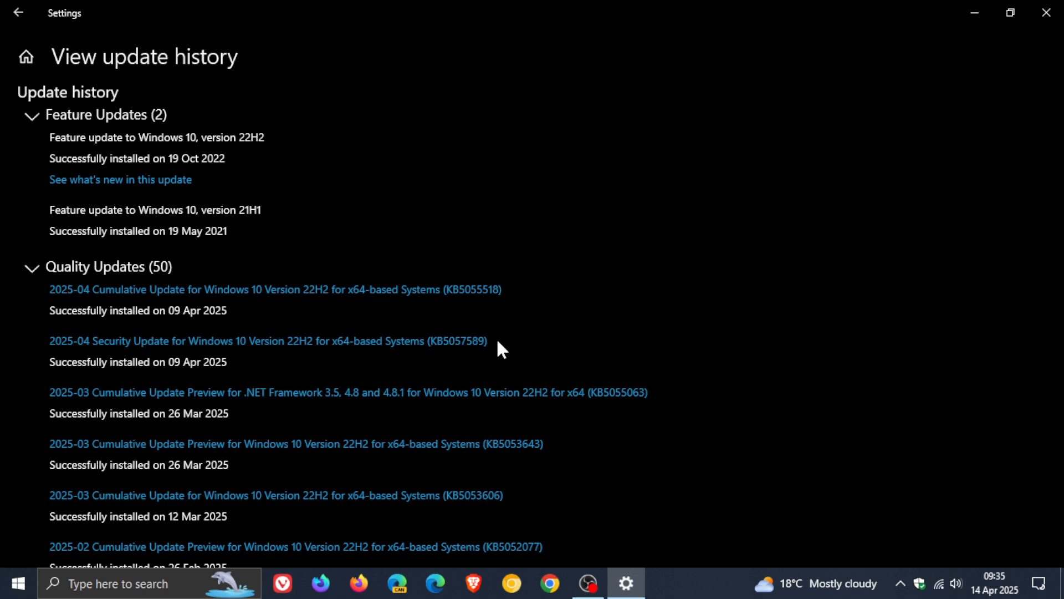
mouse_move(518, 352)
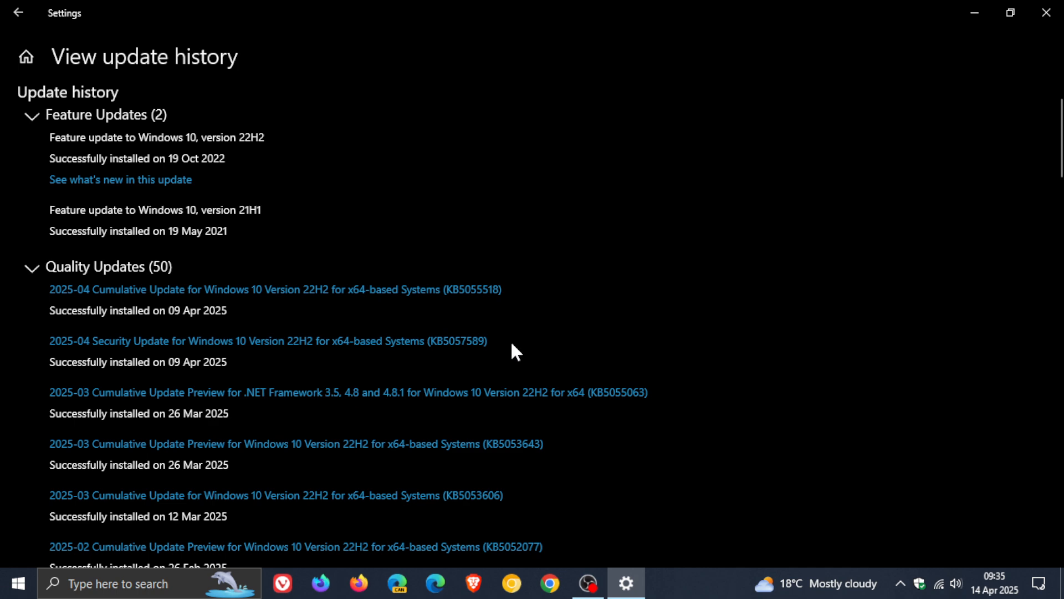
mouse_move(480, 344)
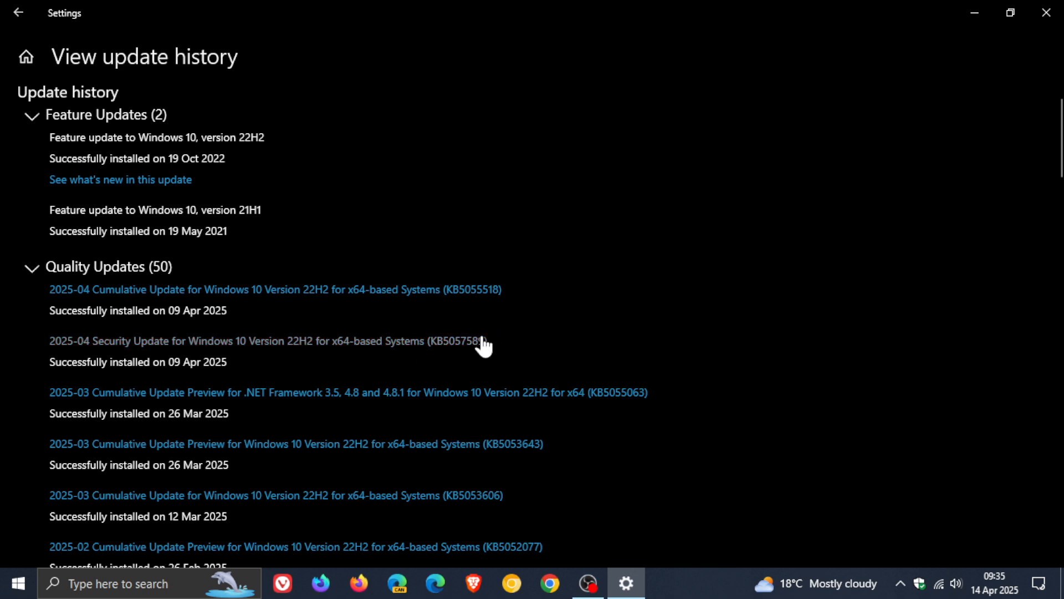
mouse_move(672, 299)
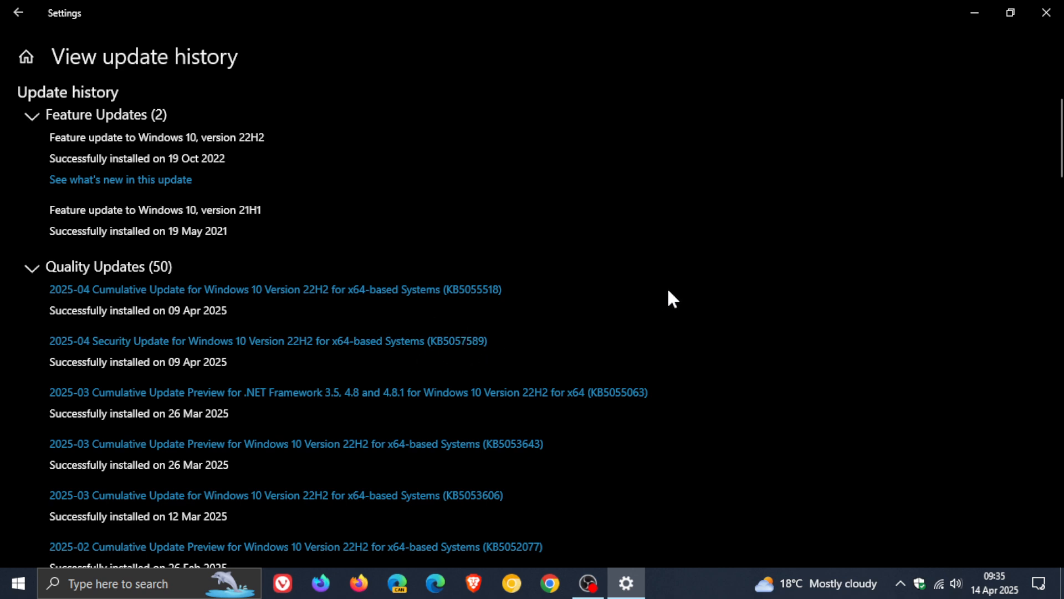
mouse_move(518, 348)
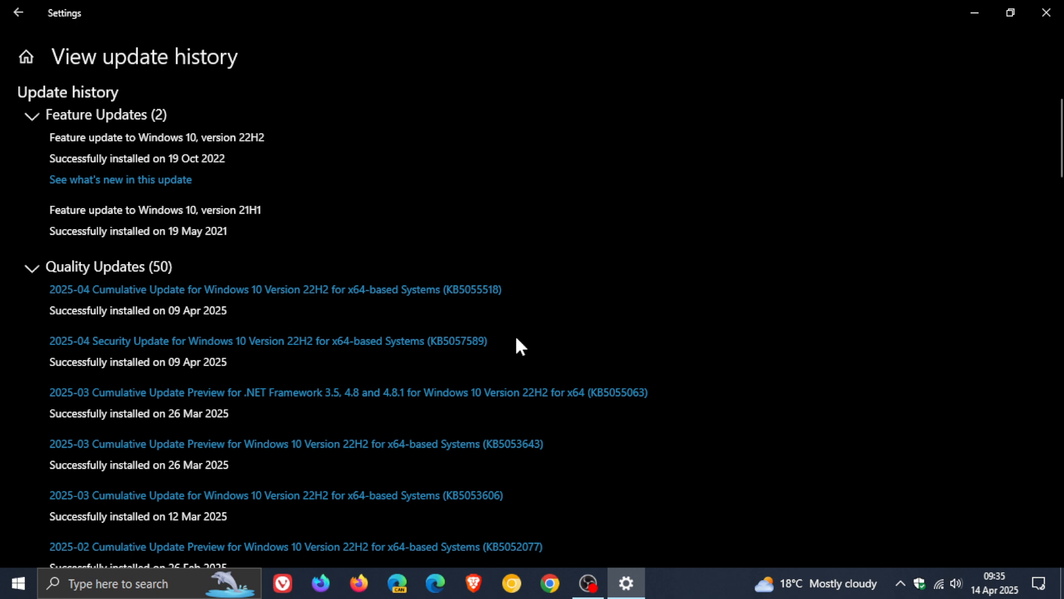
scroll("down", 3)
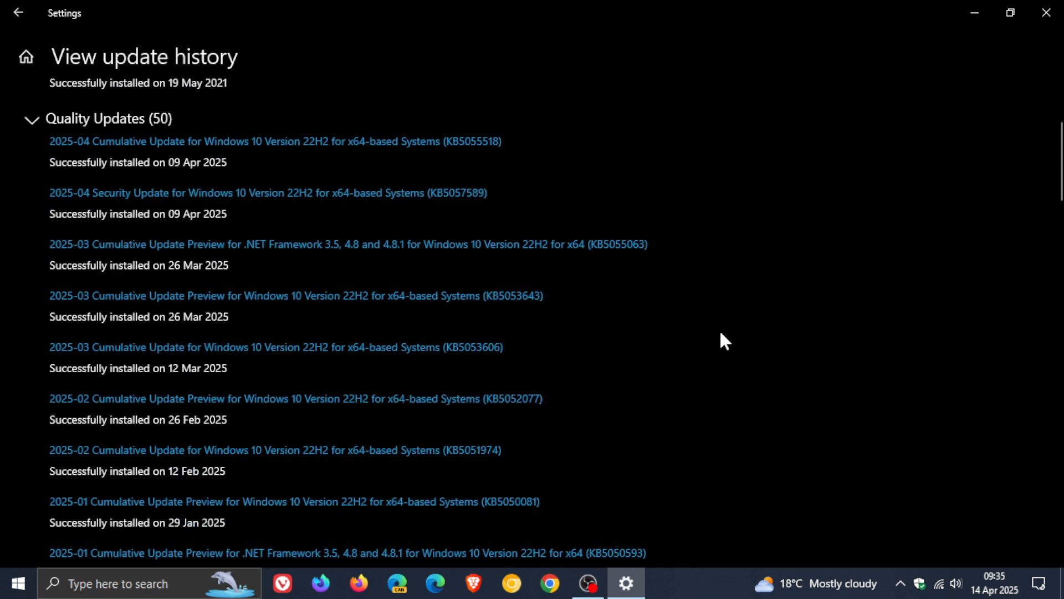
mouse_move(607, 335)
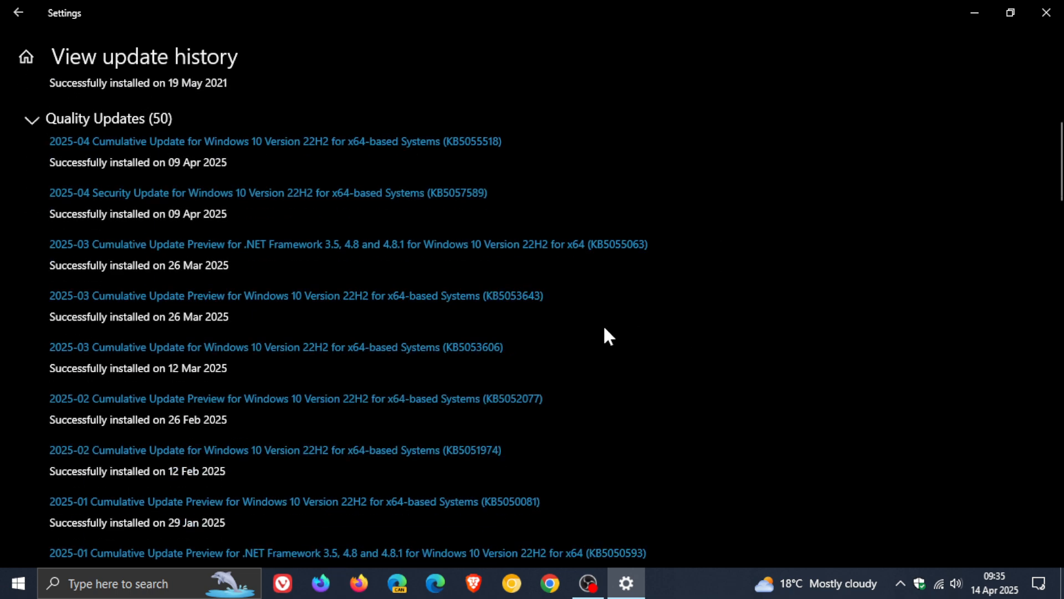
scroll("down", 3)
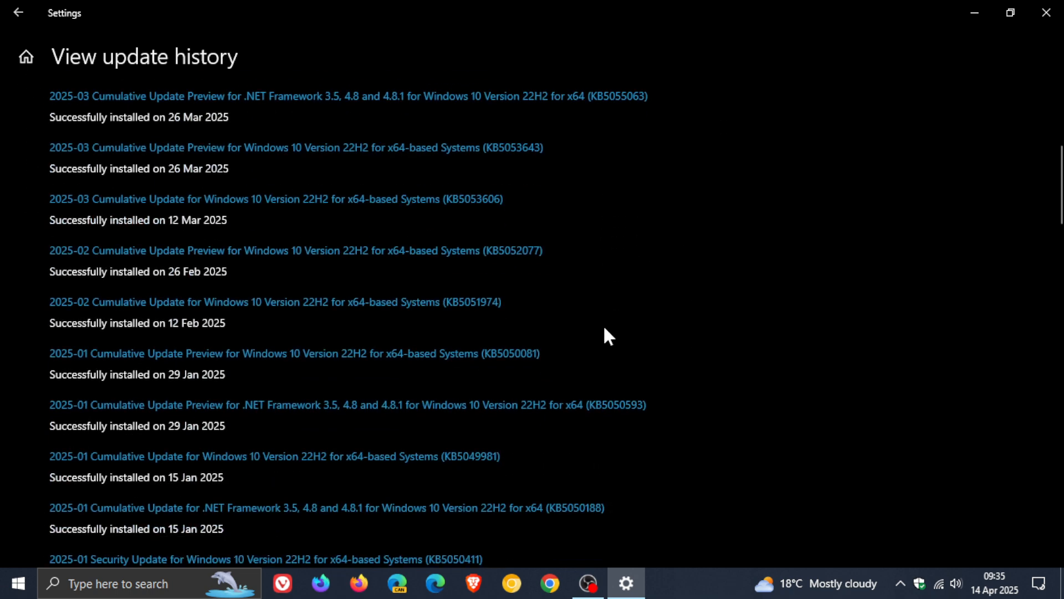
scroll("down", 3)
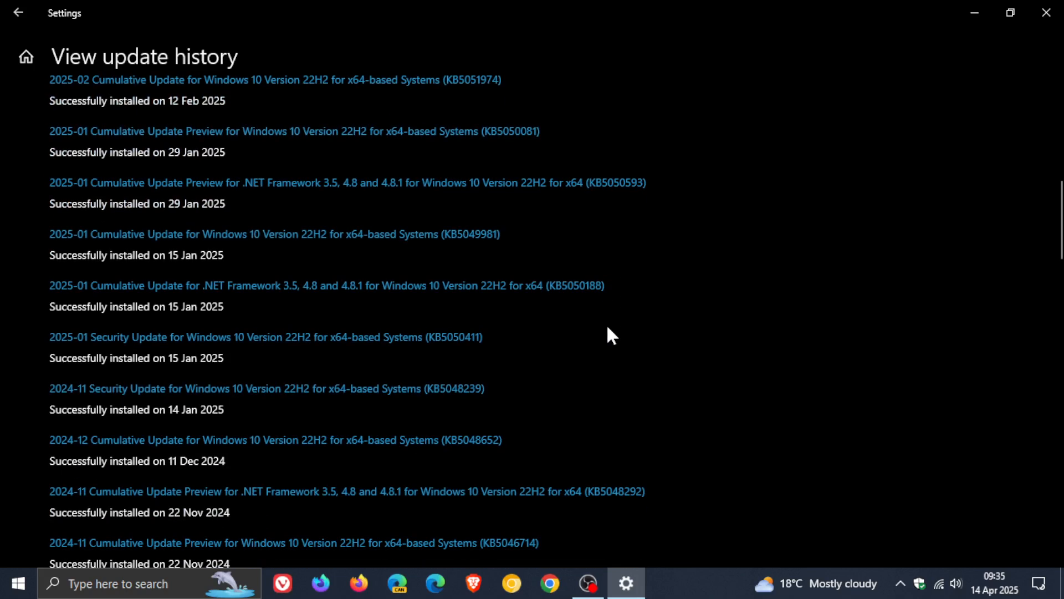
mouse_move(609, 320)
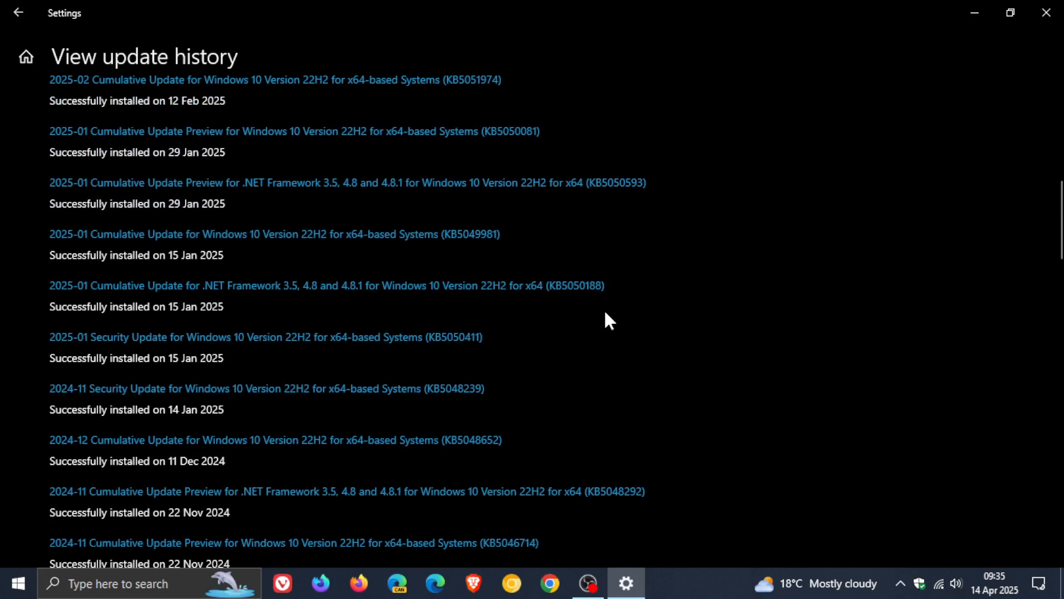
mouse_move(543, 399)
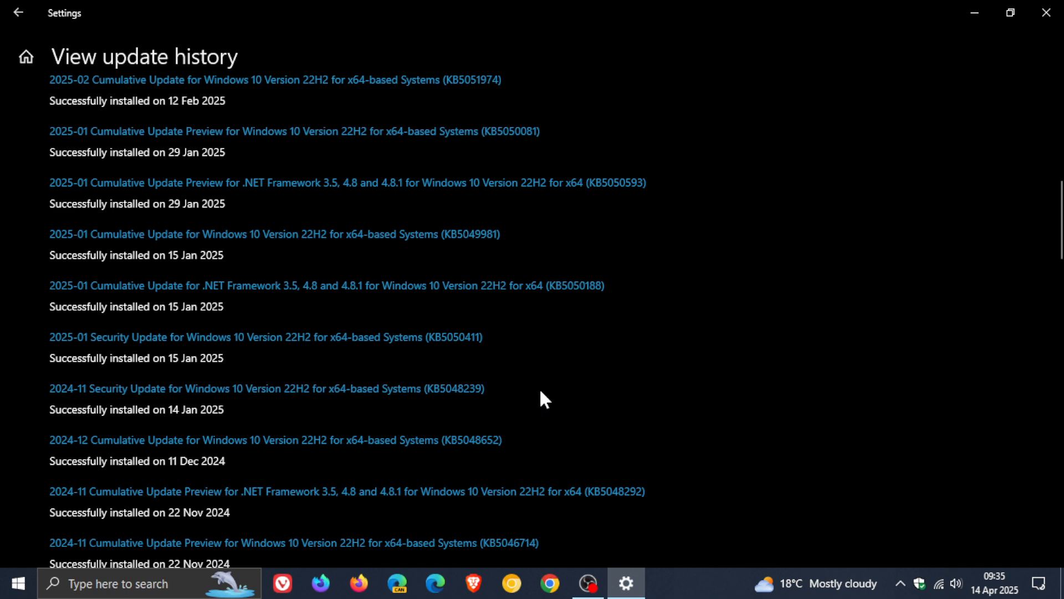
mouse_move(442, 414)
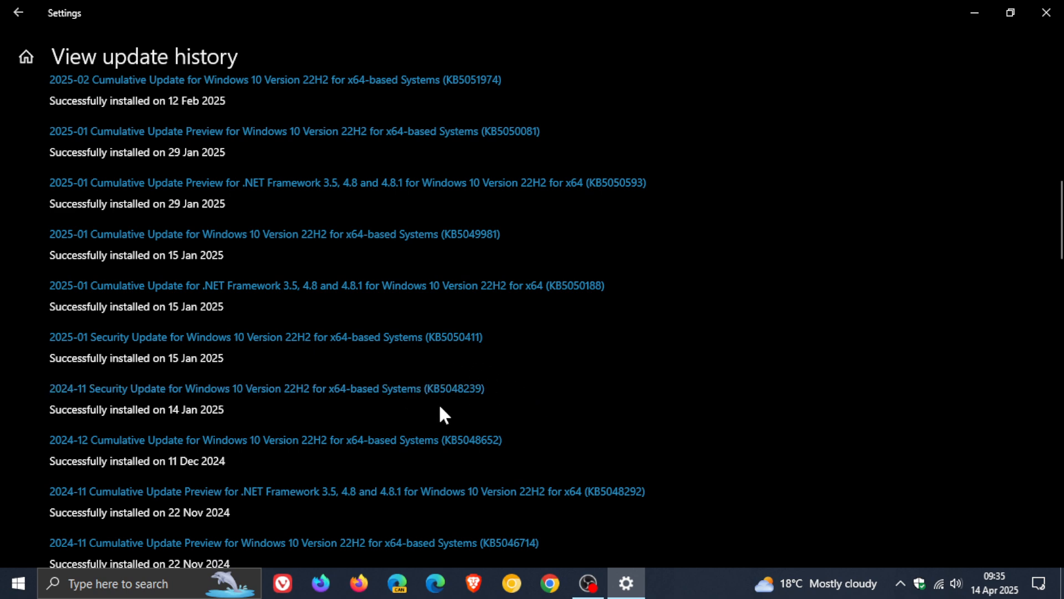
mouse_move(477, 421)
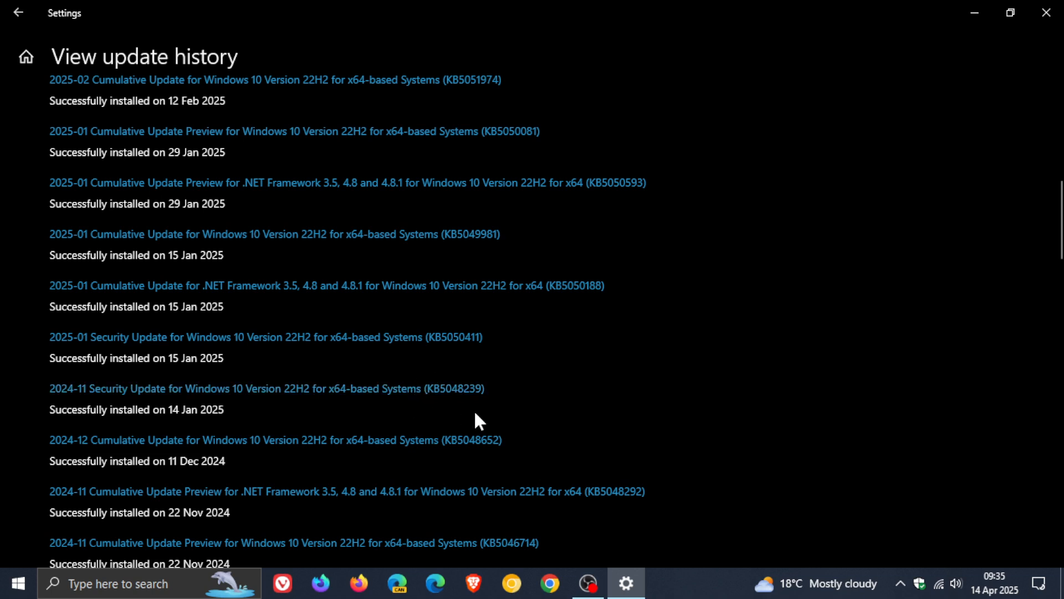
mouse_move(419, 328)
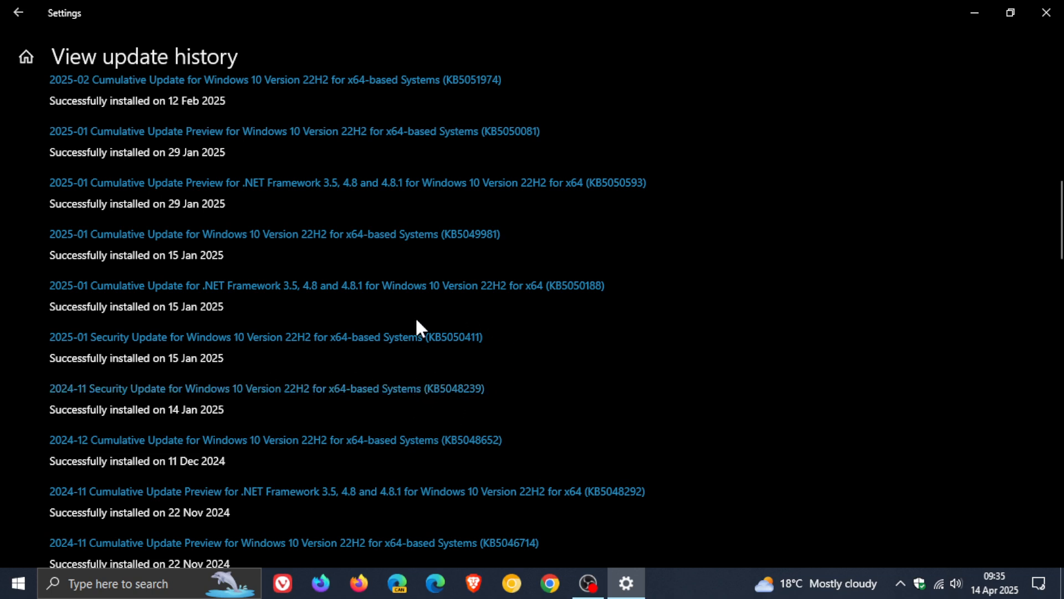
mouse_move(492, 364)
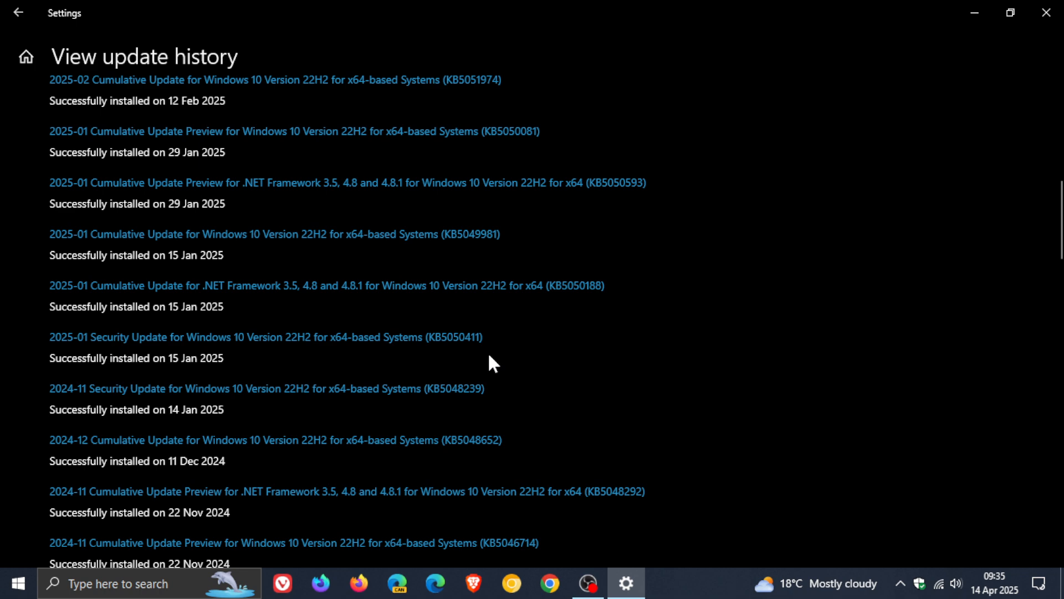
mouse_move(499, 406)
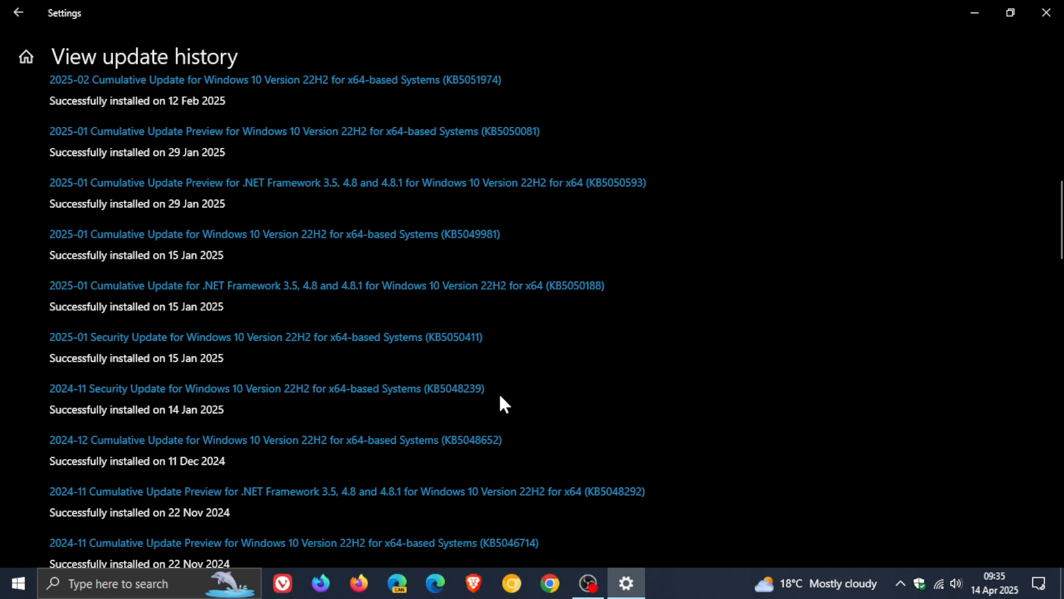
scroll("up", 3)
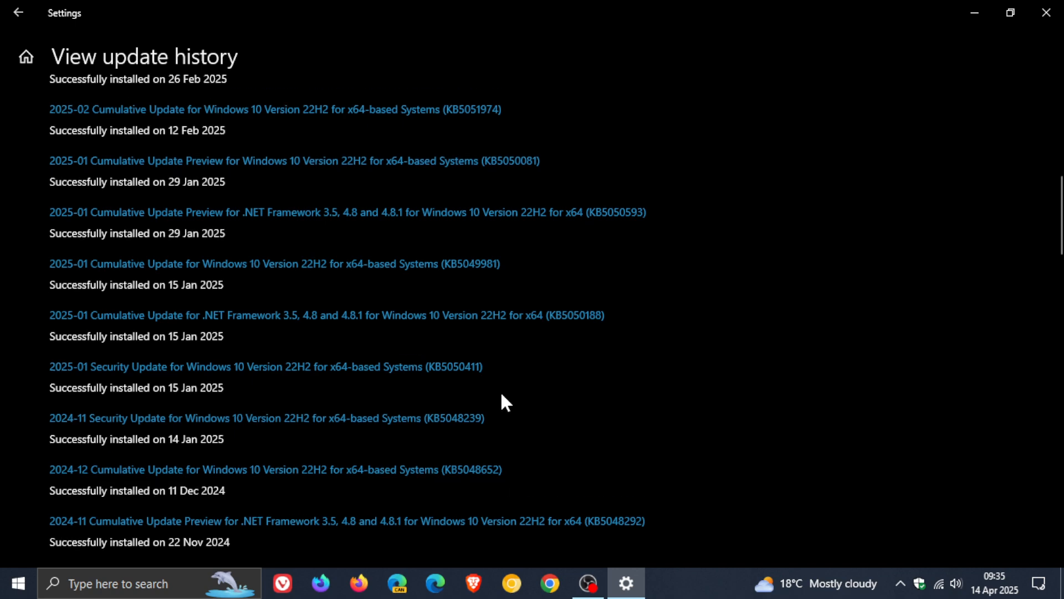
scroll("up", 3)
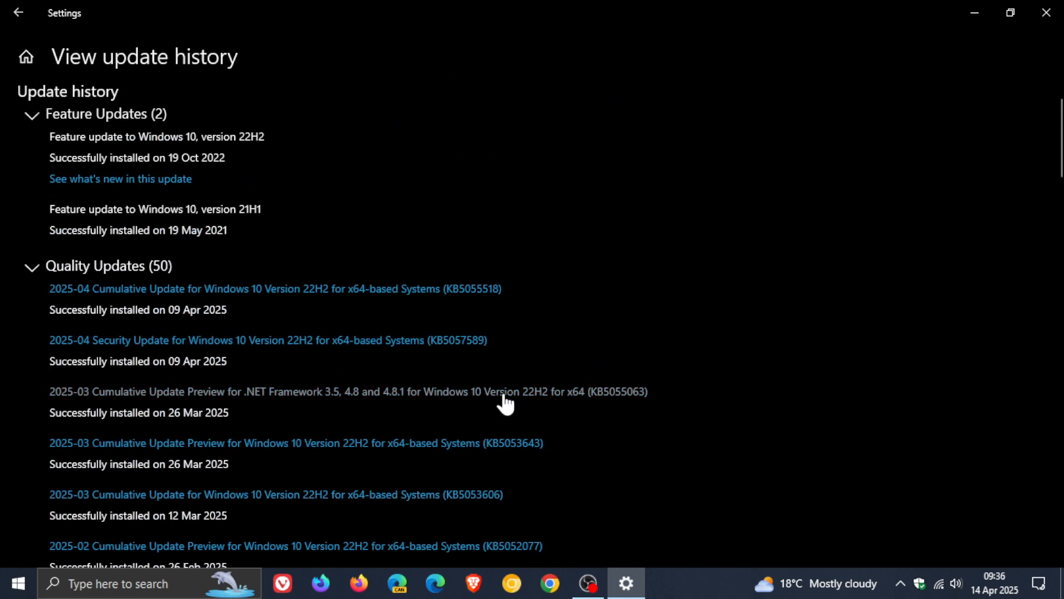
mouse_move(434, 376)
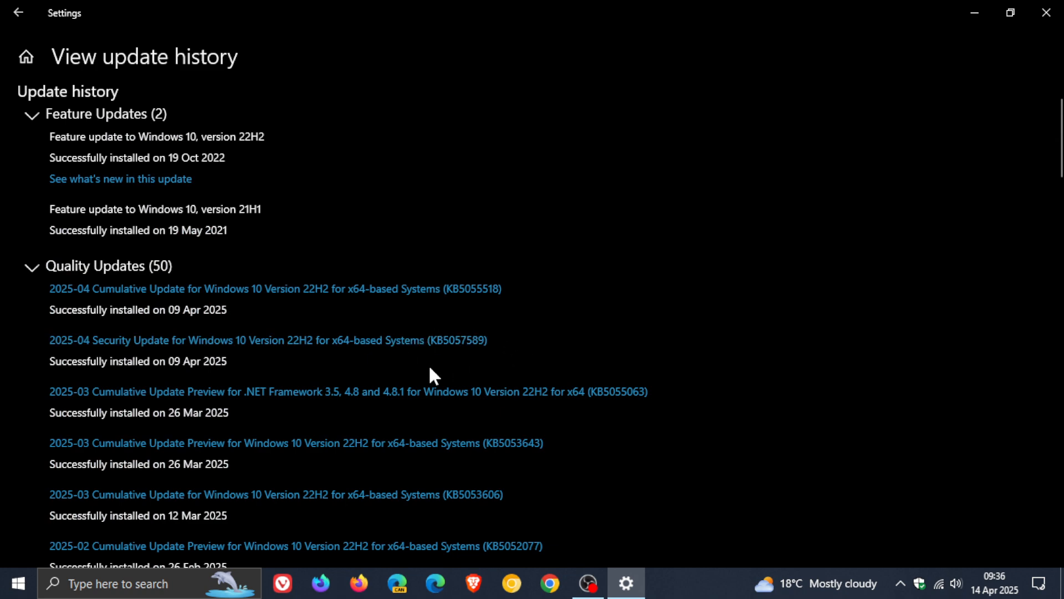
mouse_move(502, 353)
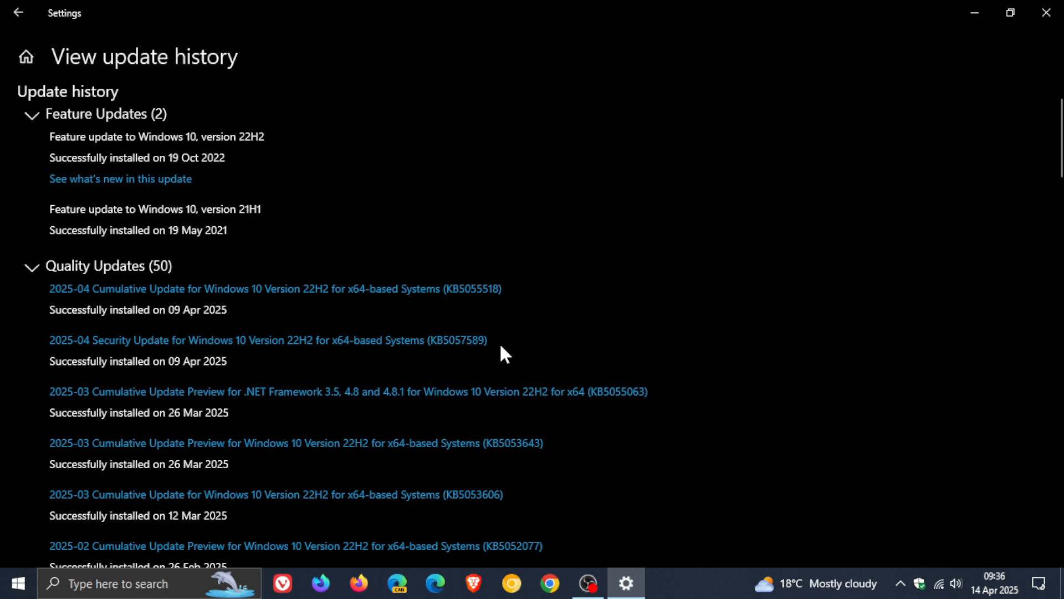
mouse_move(539, 346)
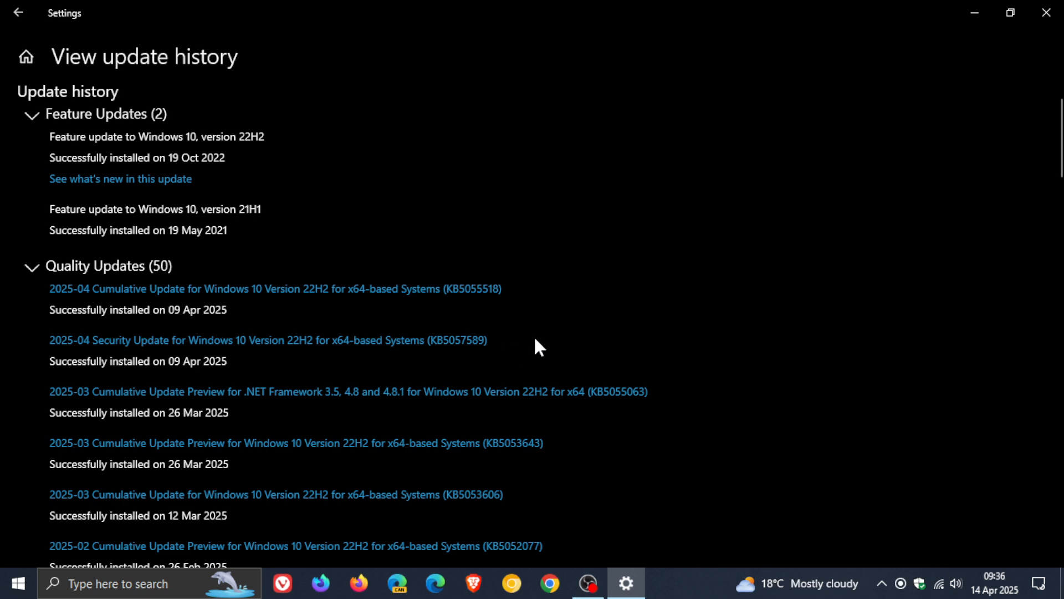
mouse_move(531, 345)
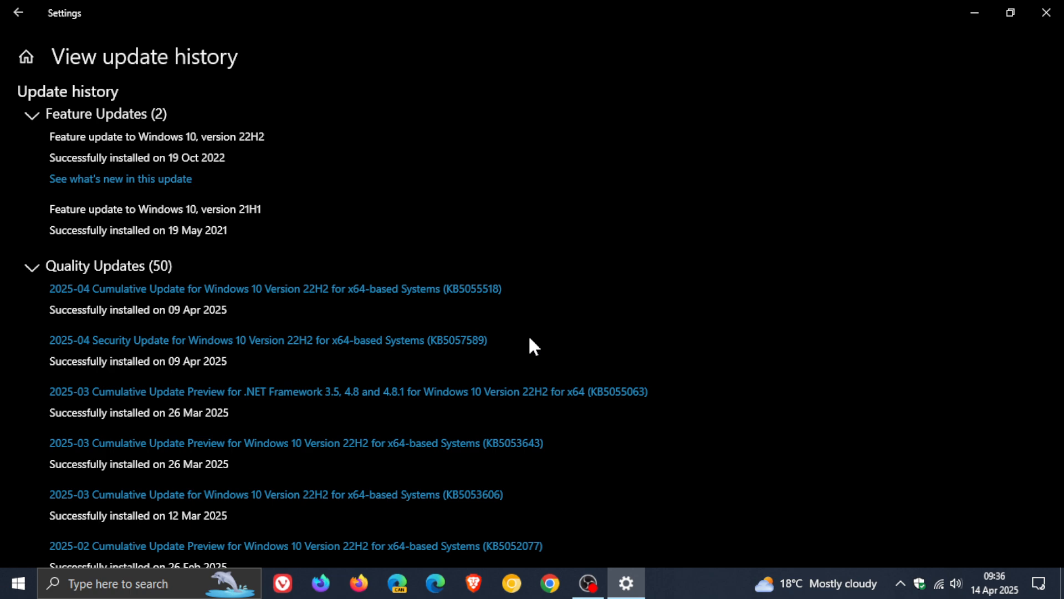
mouse_move(509, 356)
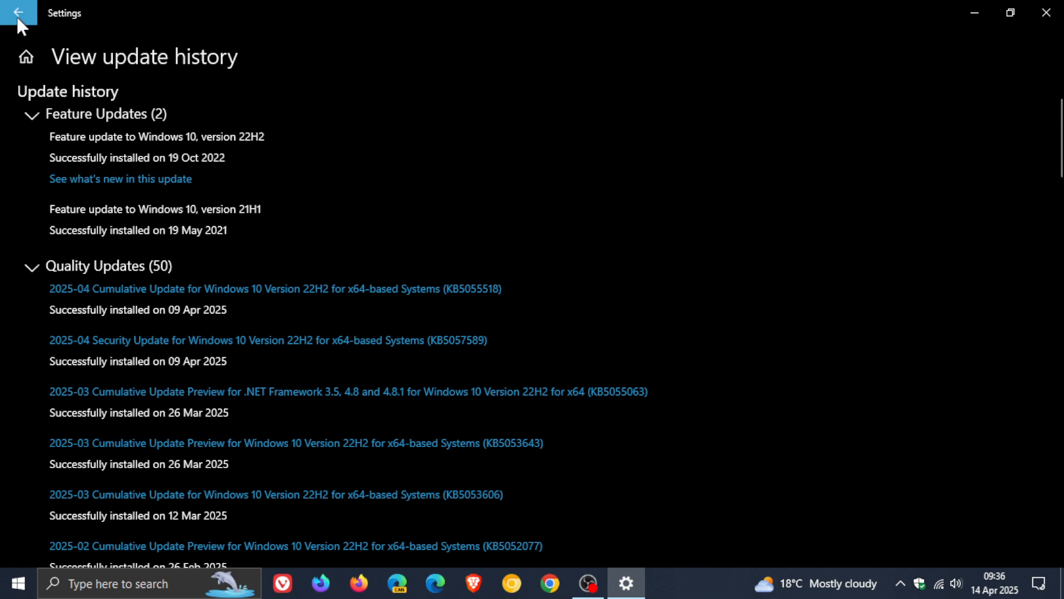
Go back to the Windows Update page and start a check for new updates.
left_click(19, 13)
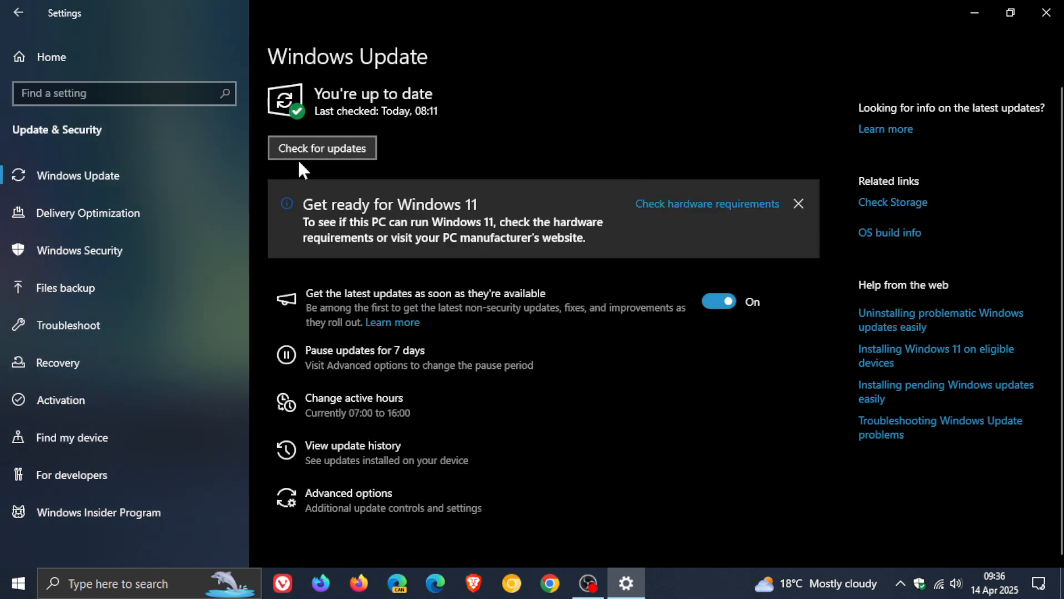
left_click(321, 148)
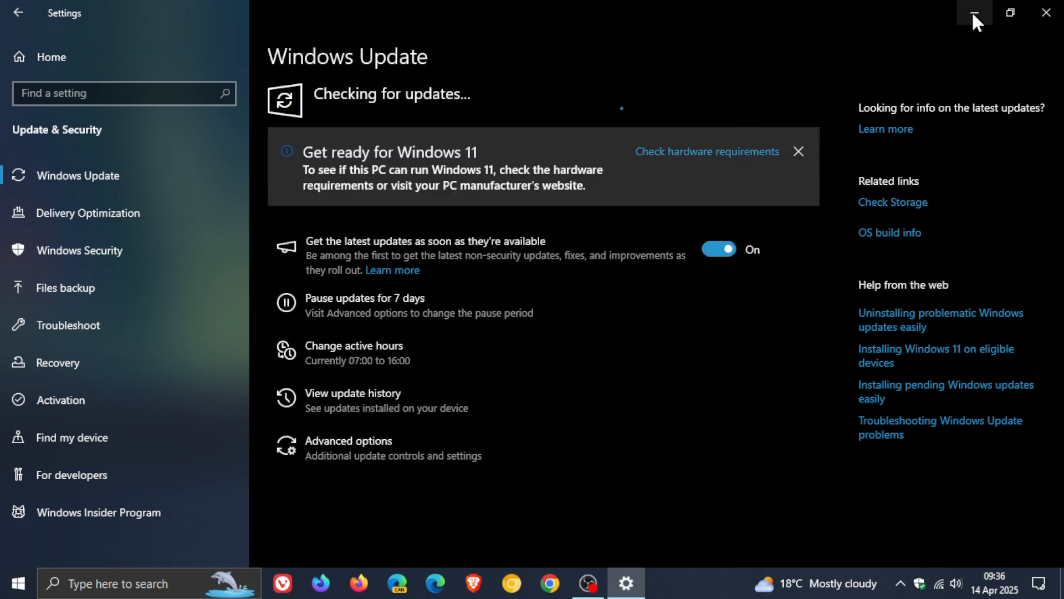
Minimize the Settings window so the desktop shows while the check runs.
left_click(974, 12)
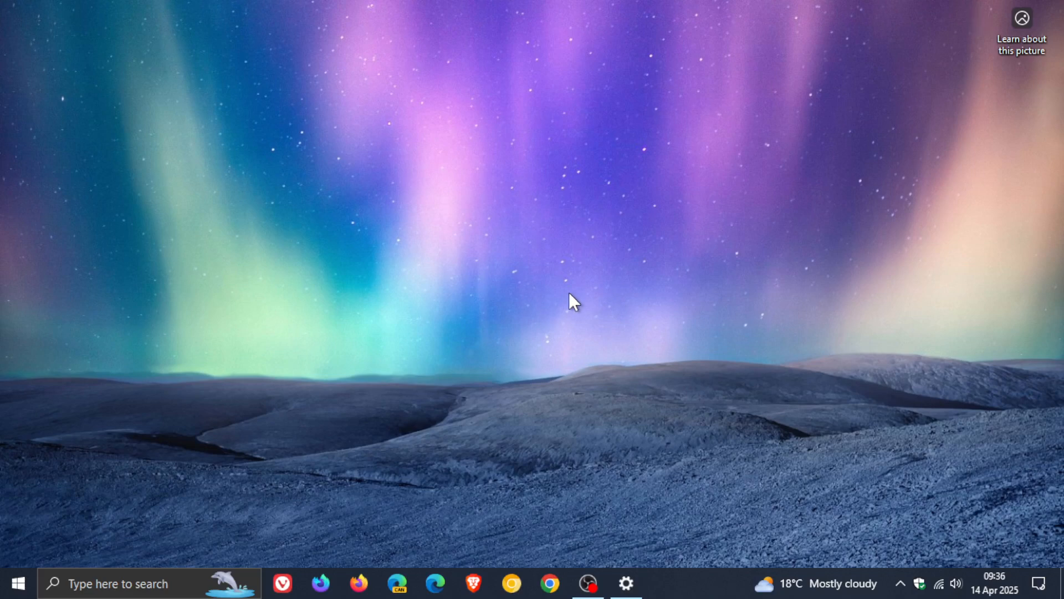
mouse_move(566, 304)
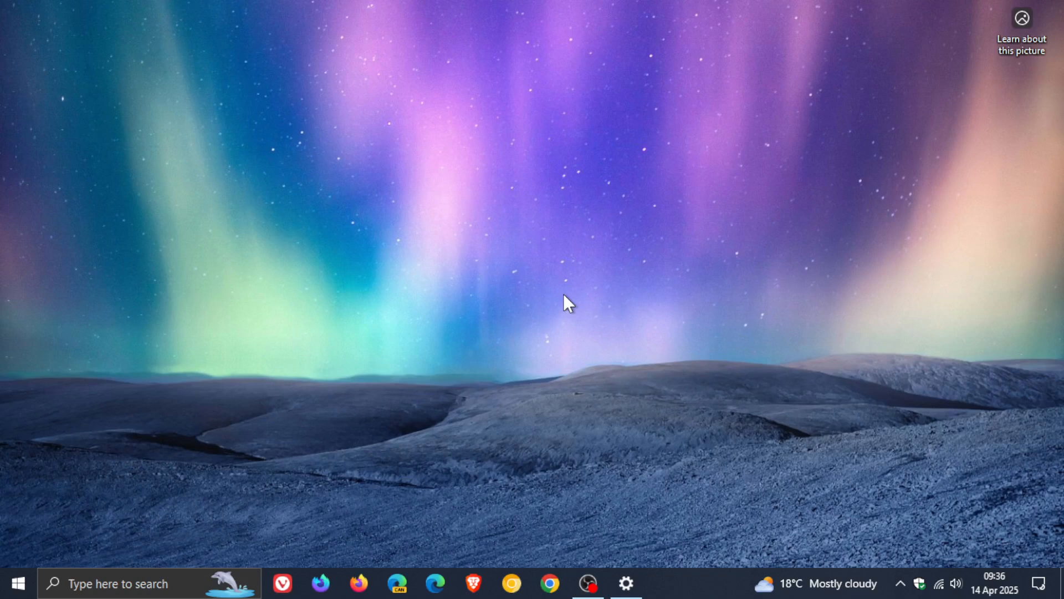
mouse_move(624, 303)
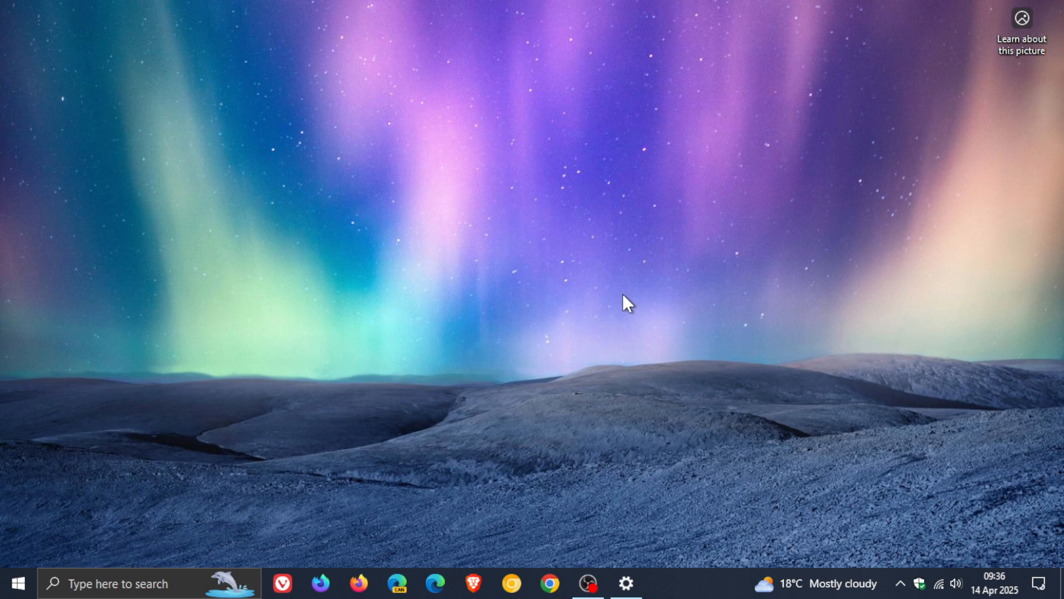